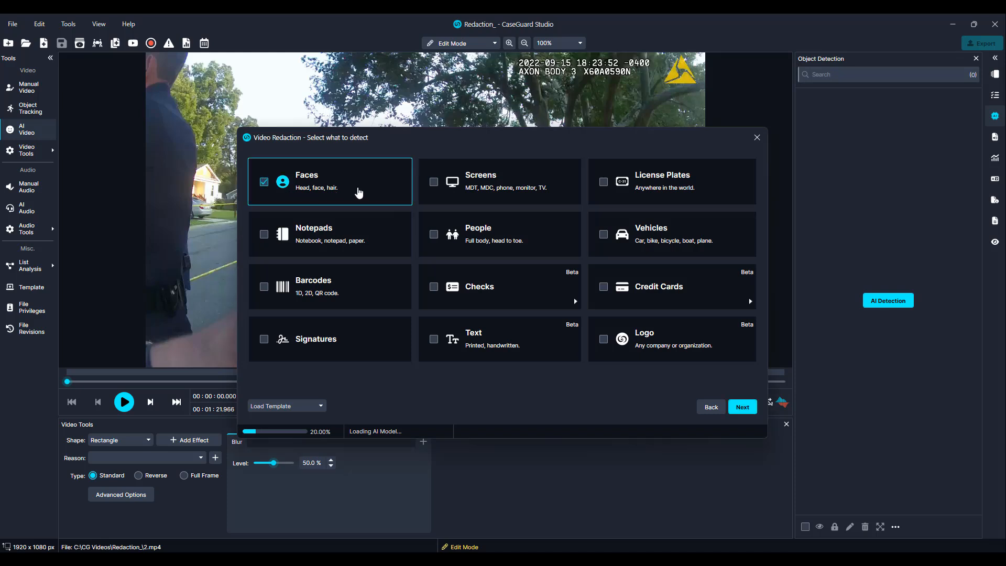
- Add Screens and License Plates to the AI Video detection targets alongside Faces and Notepads, and confirm
click(434, 181)
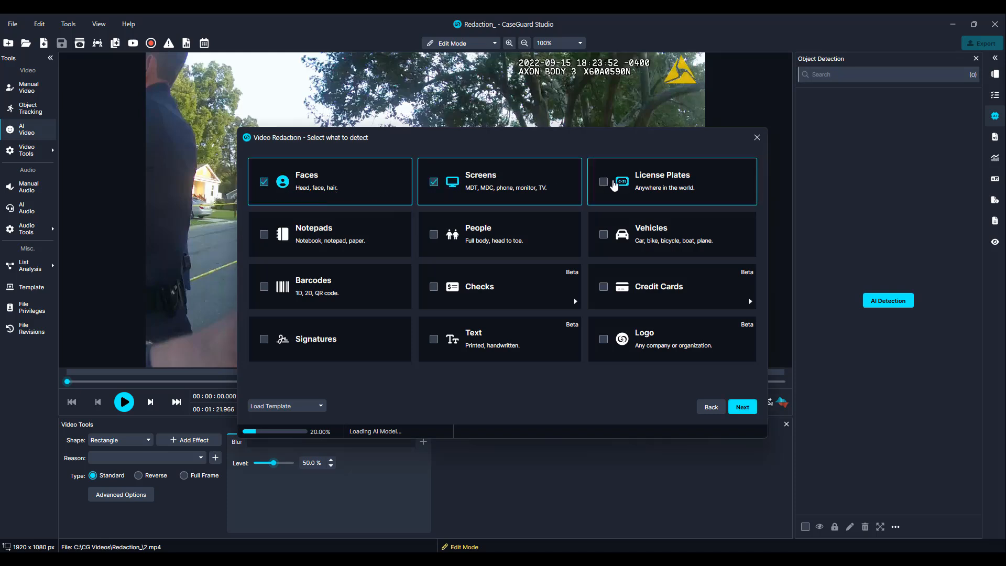
click(264, 234)
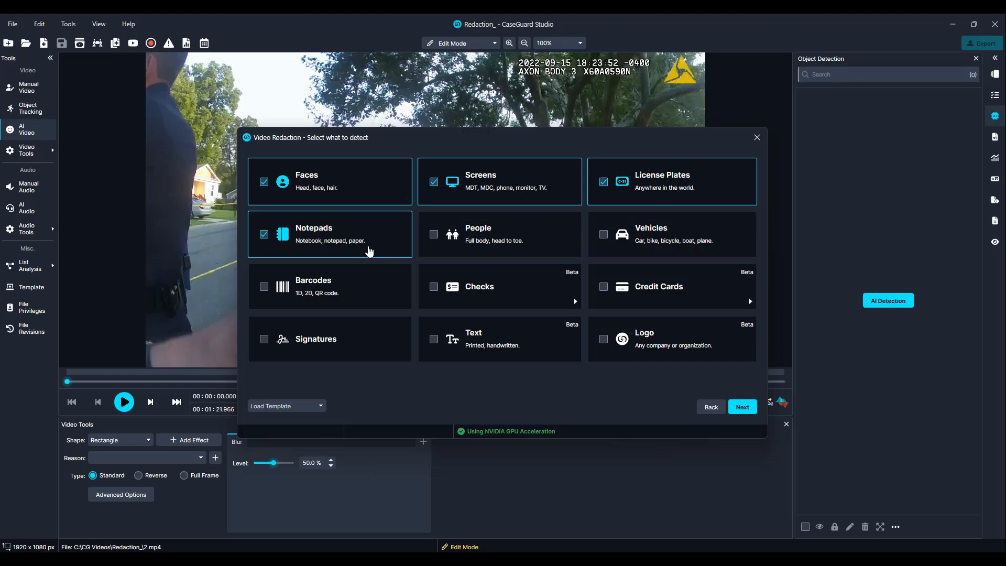
click(741, 407)
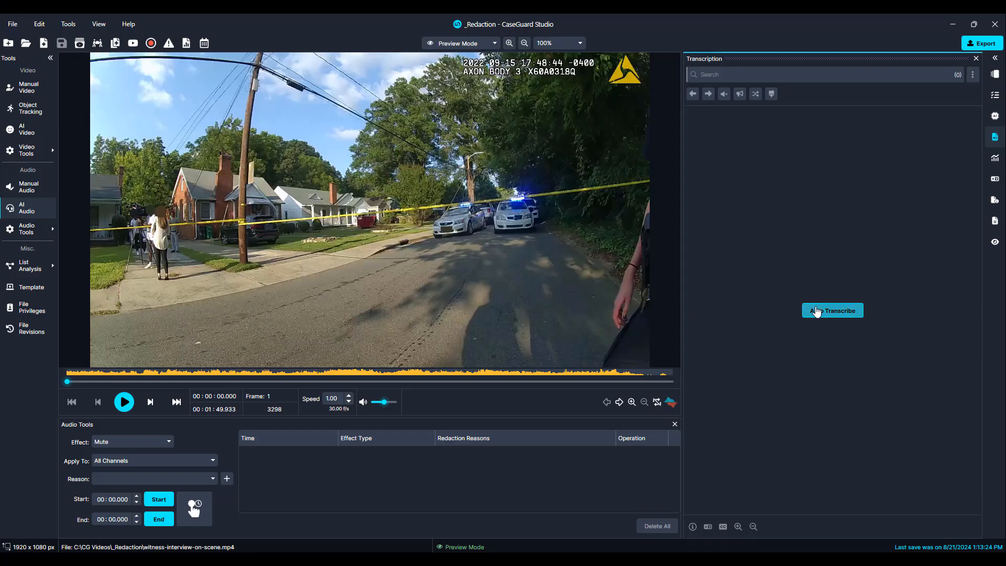
- Auto-transcribe the witness interview audio with the chosen spoken language so detected names, addresses and phone number appear
click(832, 310)
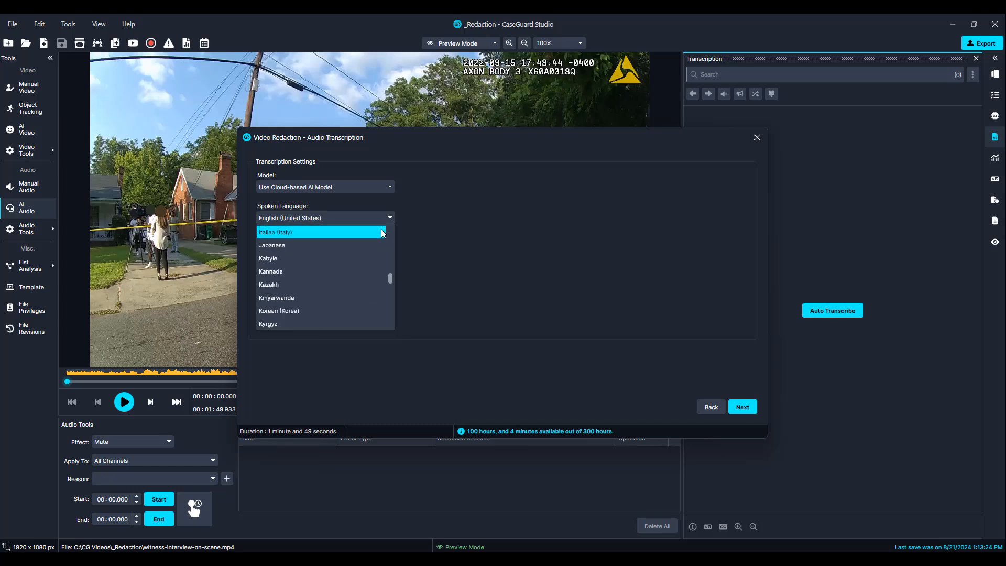
scroll(down, 3)
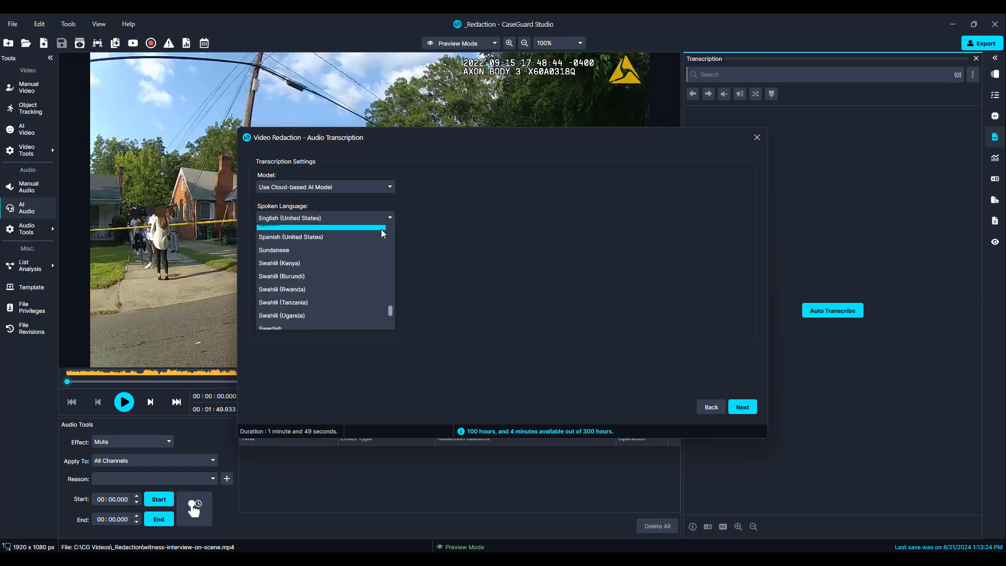
click(742, 406)
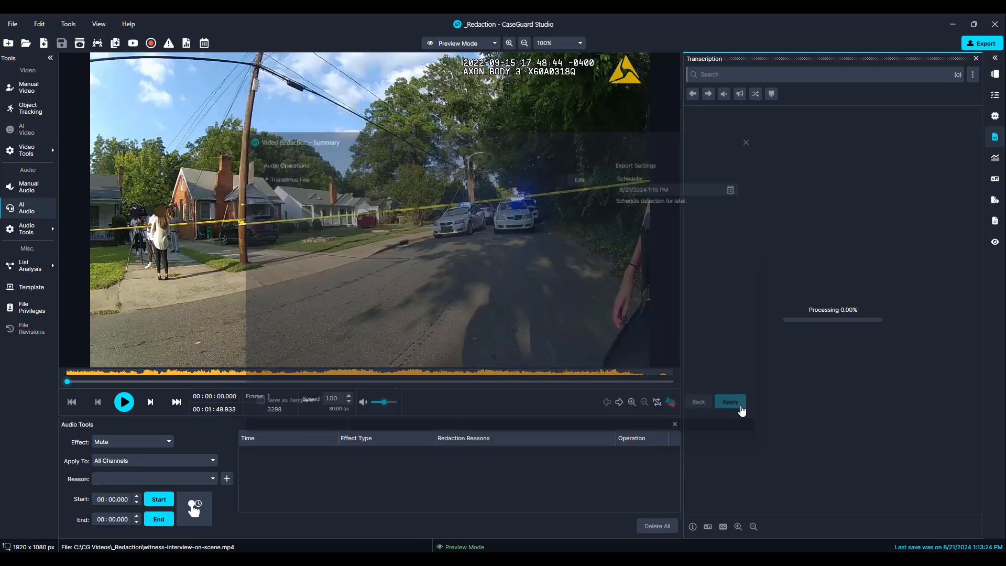
click(747, 530)
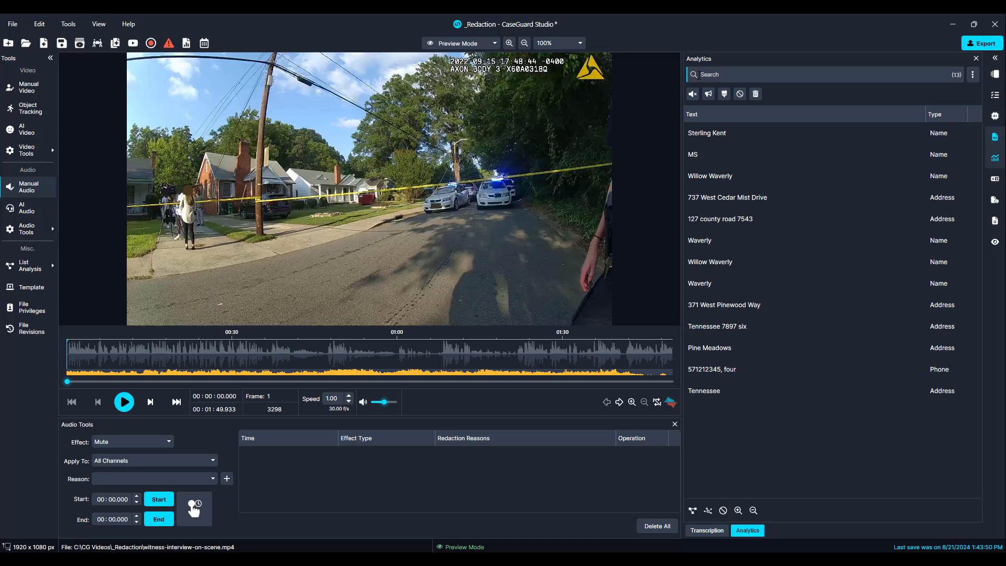
- Filter Analytics to Type = Name, mute every detected name, clear the filter and export the redacted interview
click(696, 93)
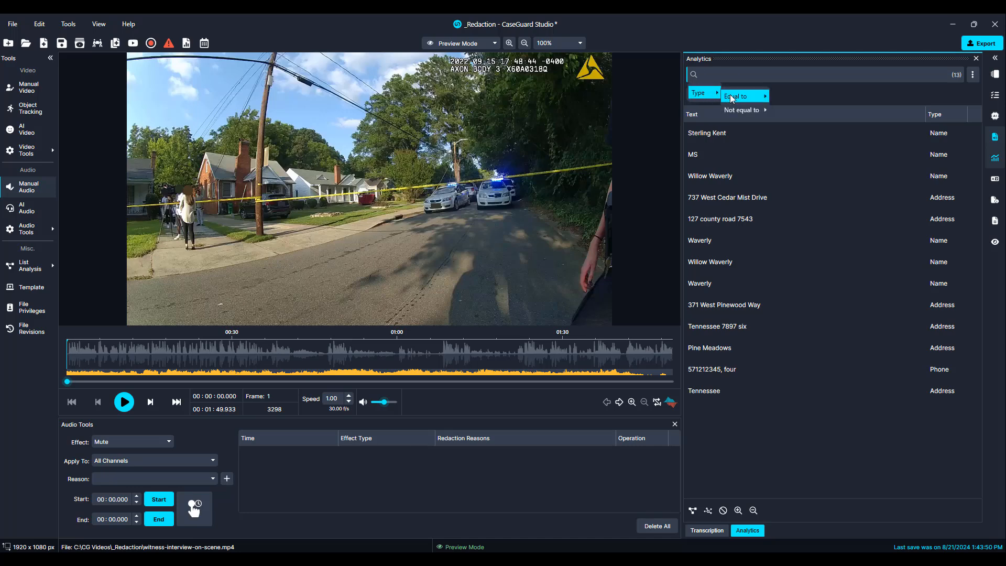
click(736, 95)
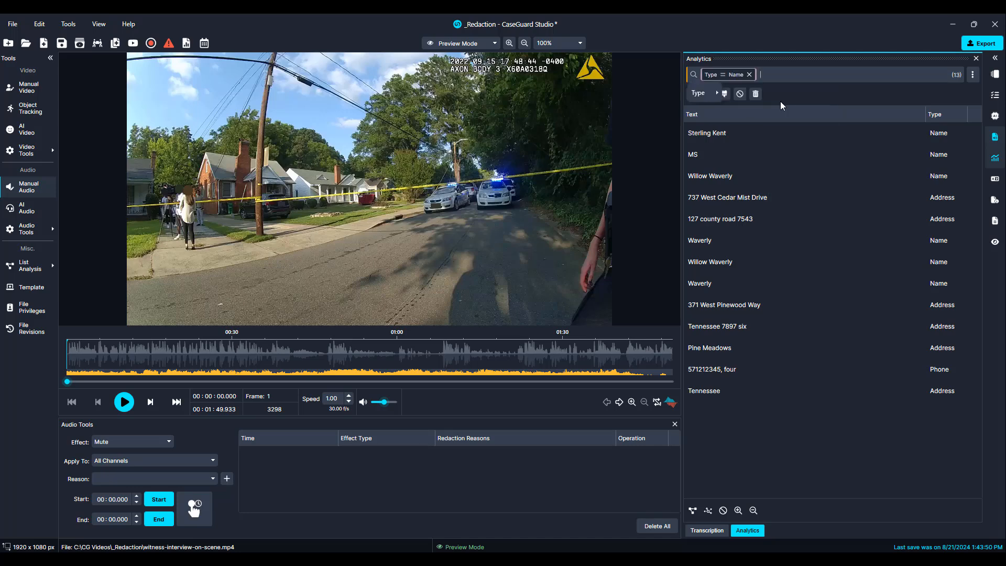
click(693, 94)
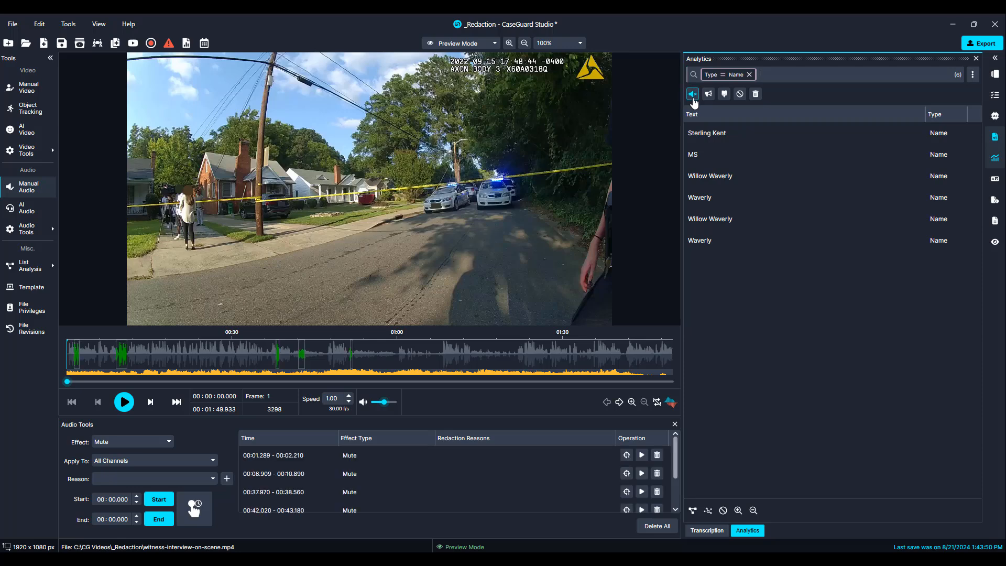
click(748, 75)
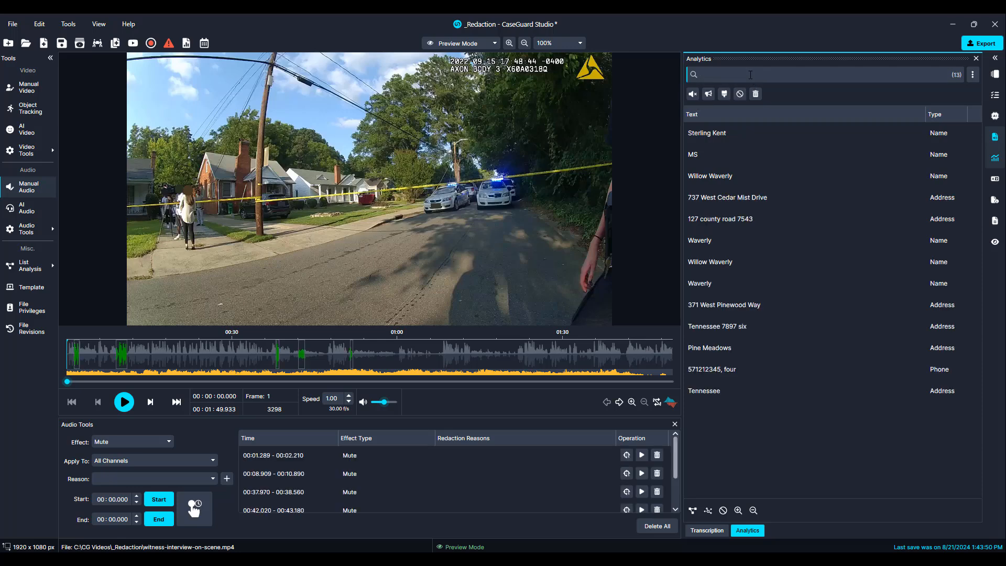
click(693, 93)
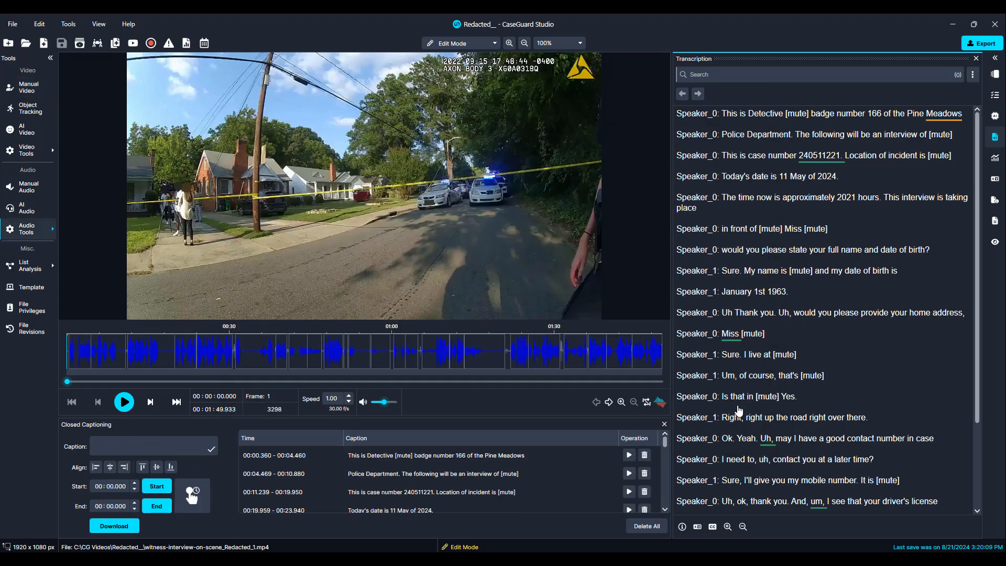
- Bring up Bulk Processing from the Tools menu with its video, audio, image, document and text options
click(124, 402)
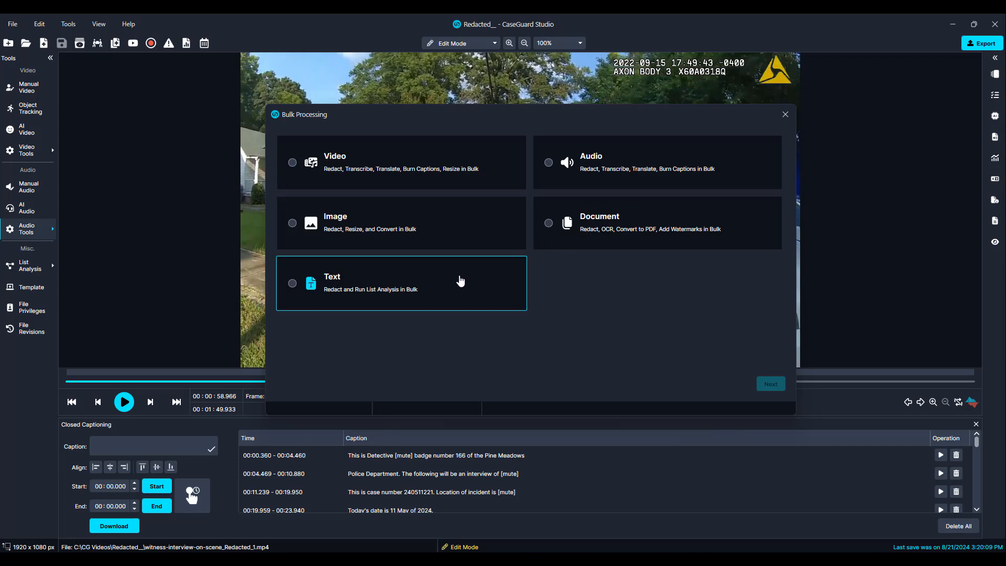
- Choose bulk video processing to view its tasks, then import the Case_123 (1).pst mailbox of 2761 emails
click(293, 162)
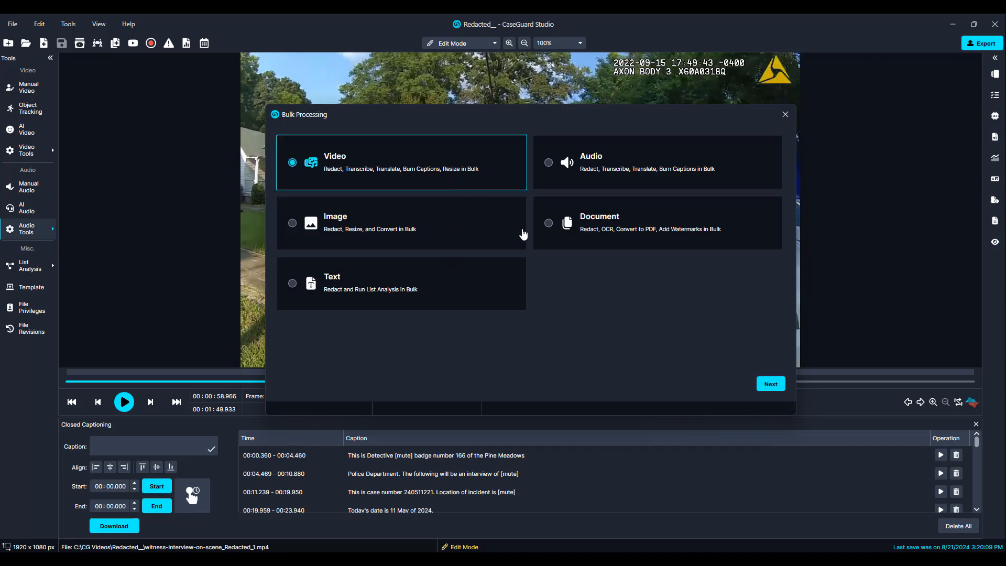
click(769, 384)
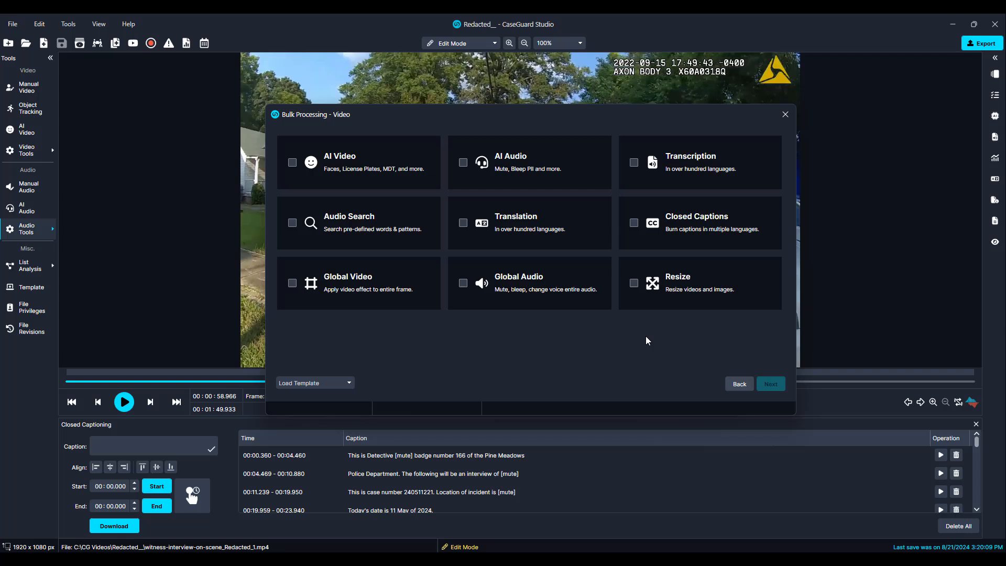
click(292, 163)
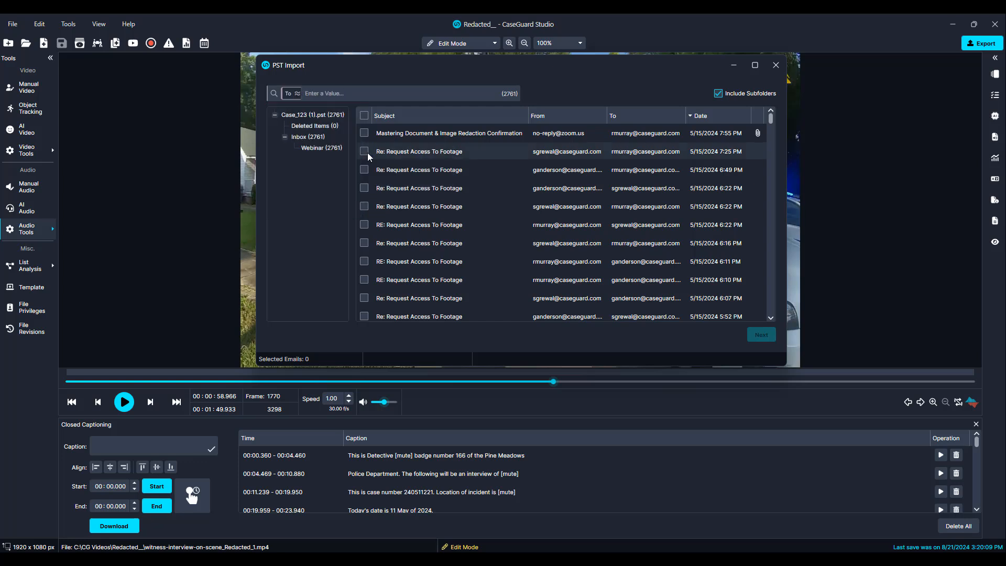
text(@gmail)
text(@case)
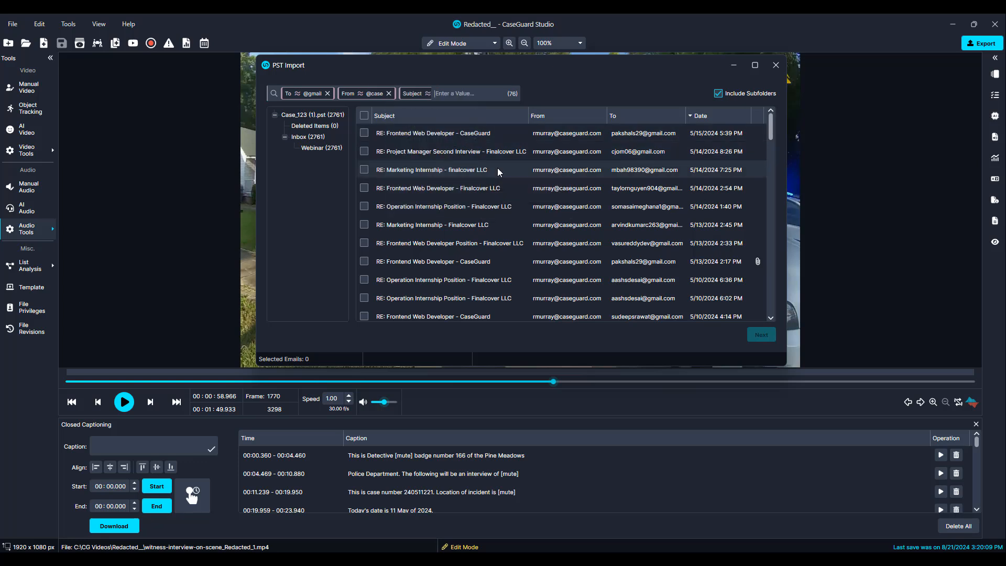
text(RE)
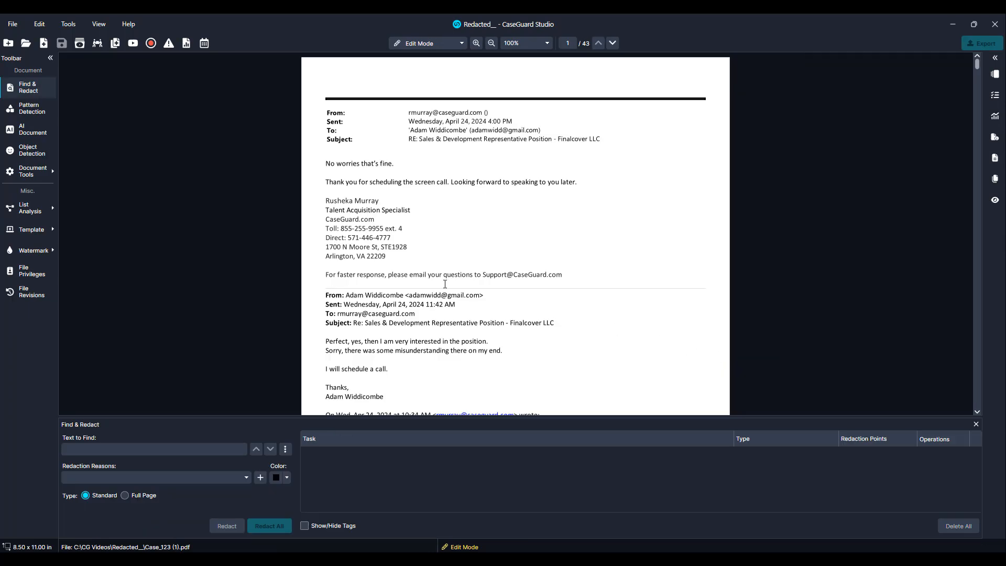
- Run AI Document redaction with Select All personal information types on the 43-page email PDF
click(27, 129)
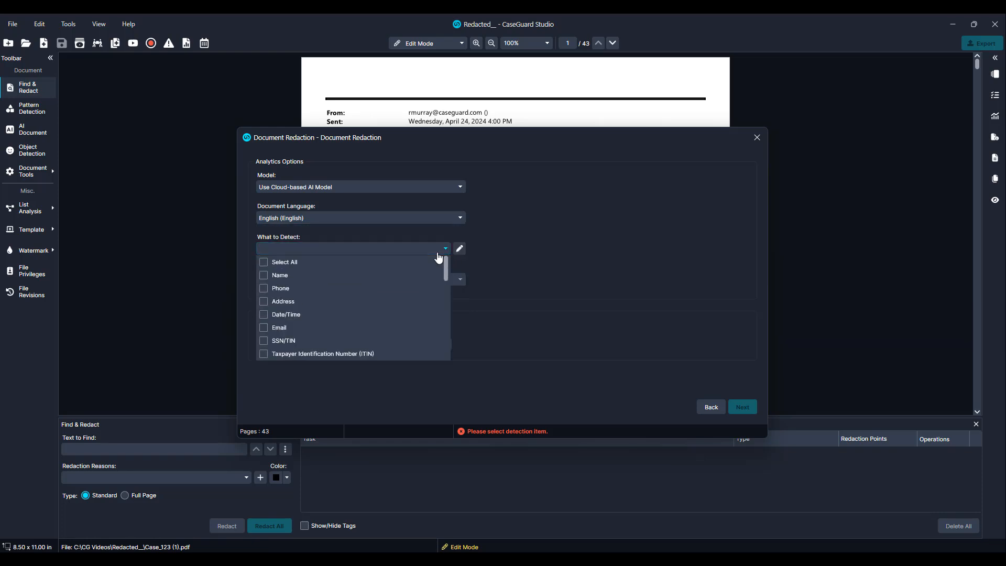
click(263, 262)
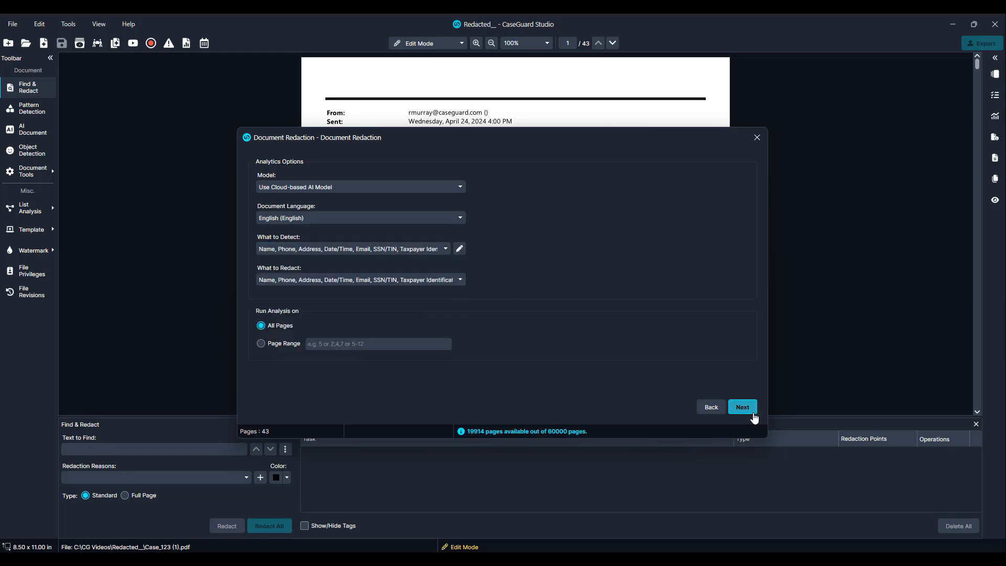
click(741, 407)
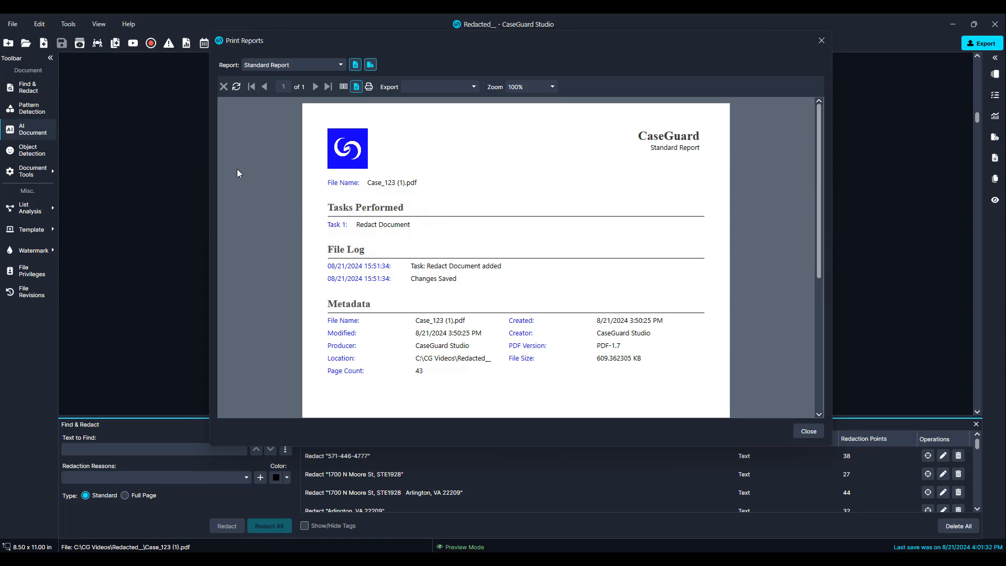
- Browse the other available report types in the Report dropdown
scroll(down, 3)
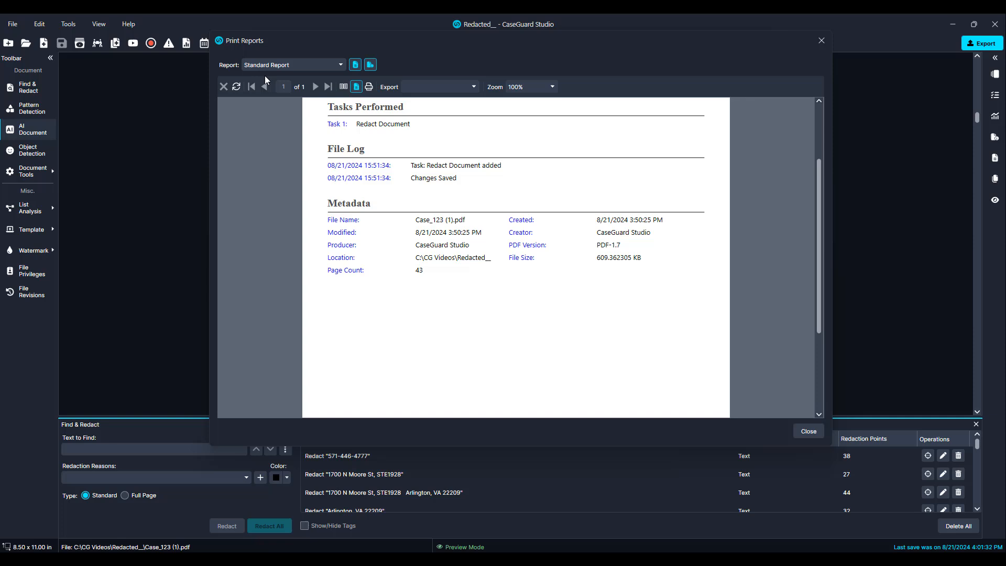
click(292, 63)
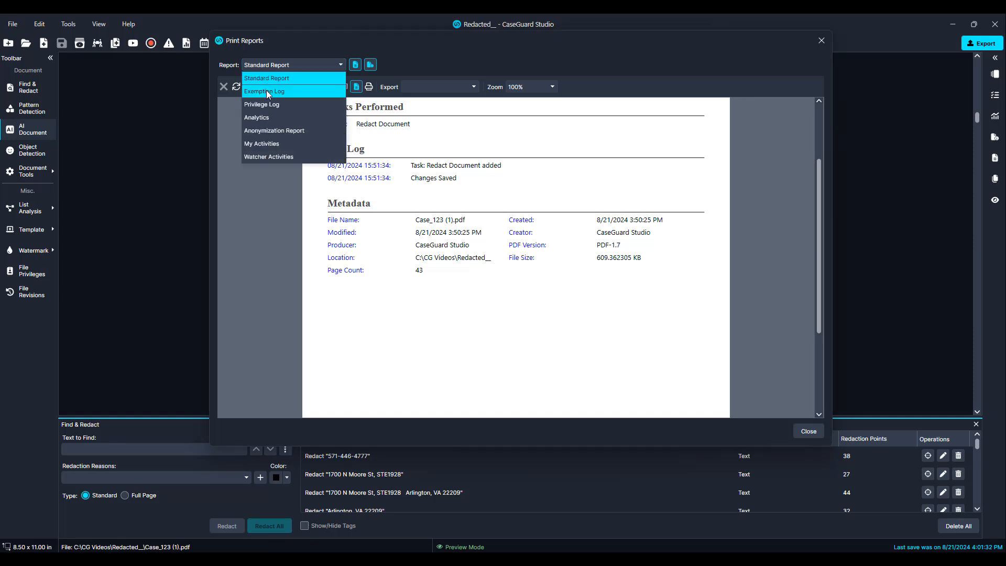
click(263, 91)
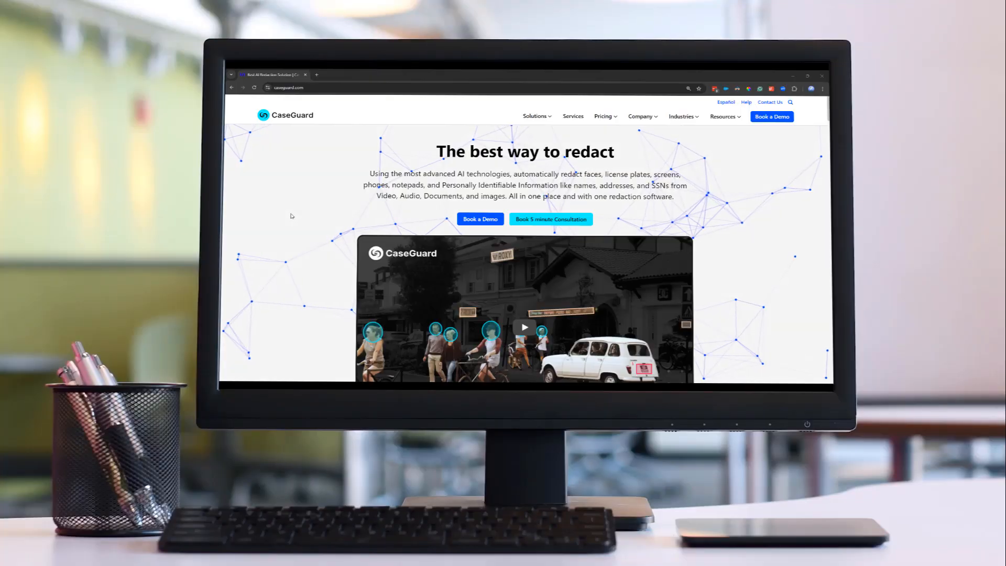
- On caseguard.com book a 30-minute demo, choosing Thursday 22 August on the calendar
click(480, 219)
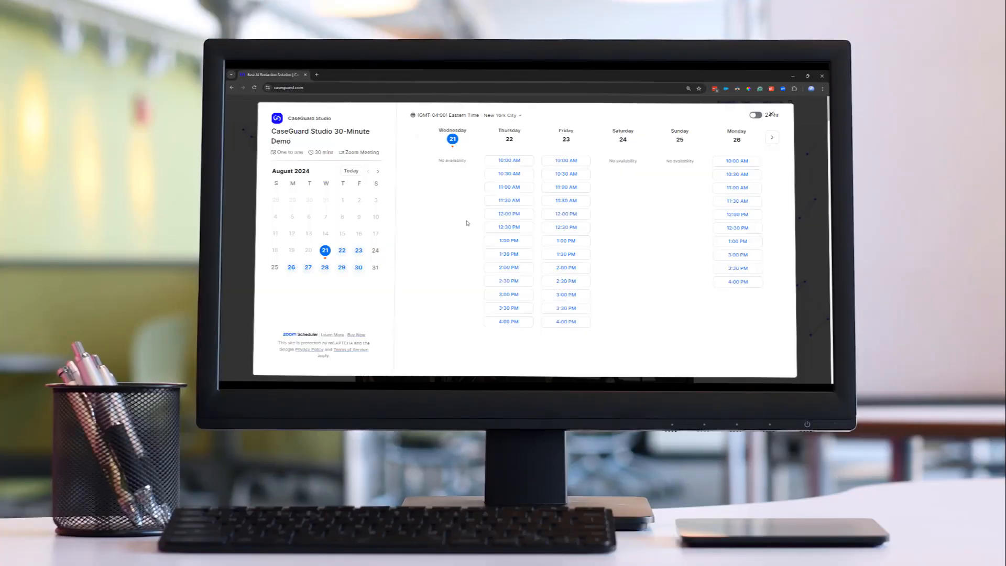
click(342, 251)
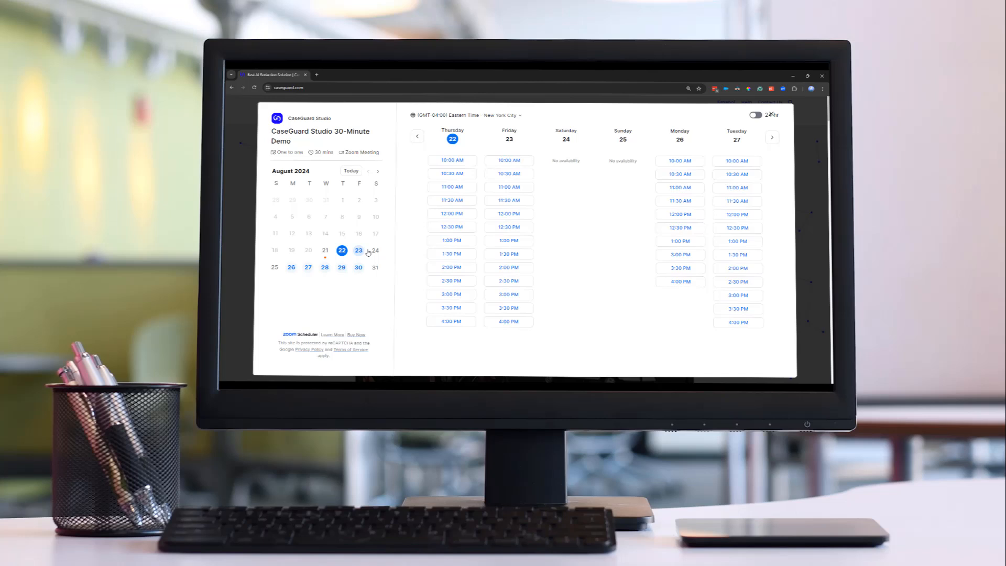